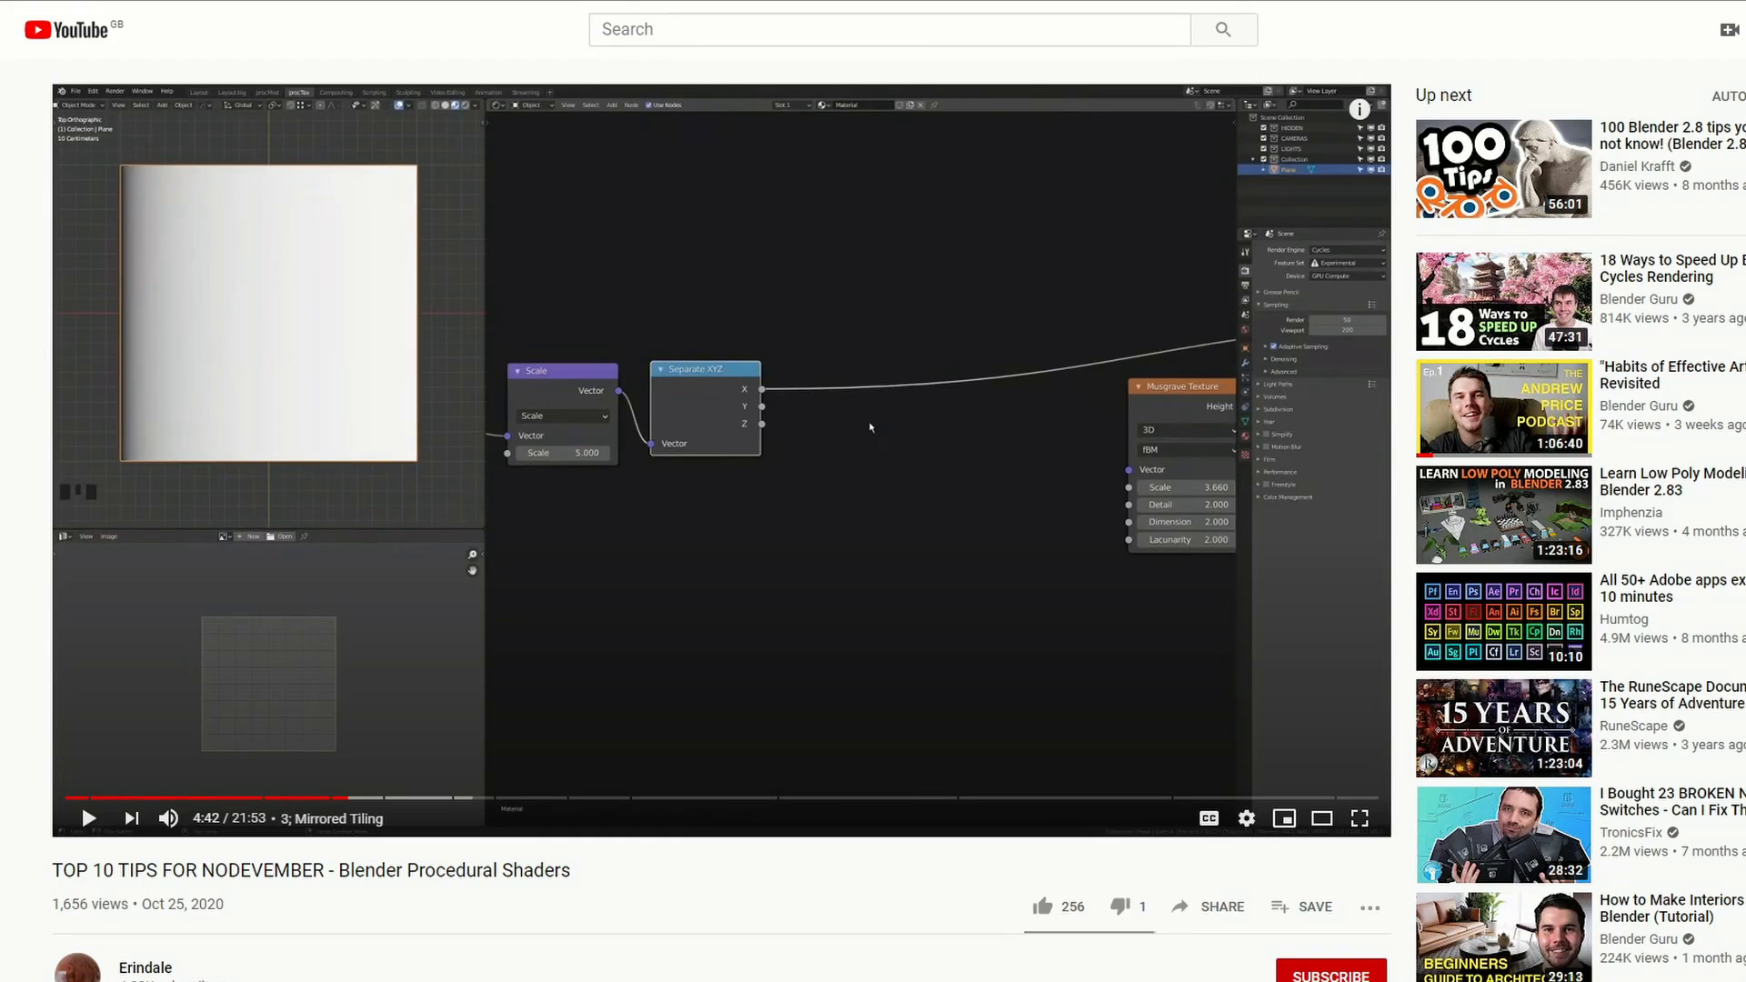
Step: Open 'Blender Secrets - Modeling a Cyberpunk Computer' from the recommendations list
click(1329, 976)
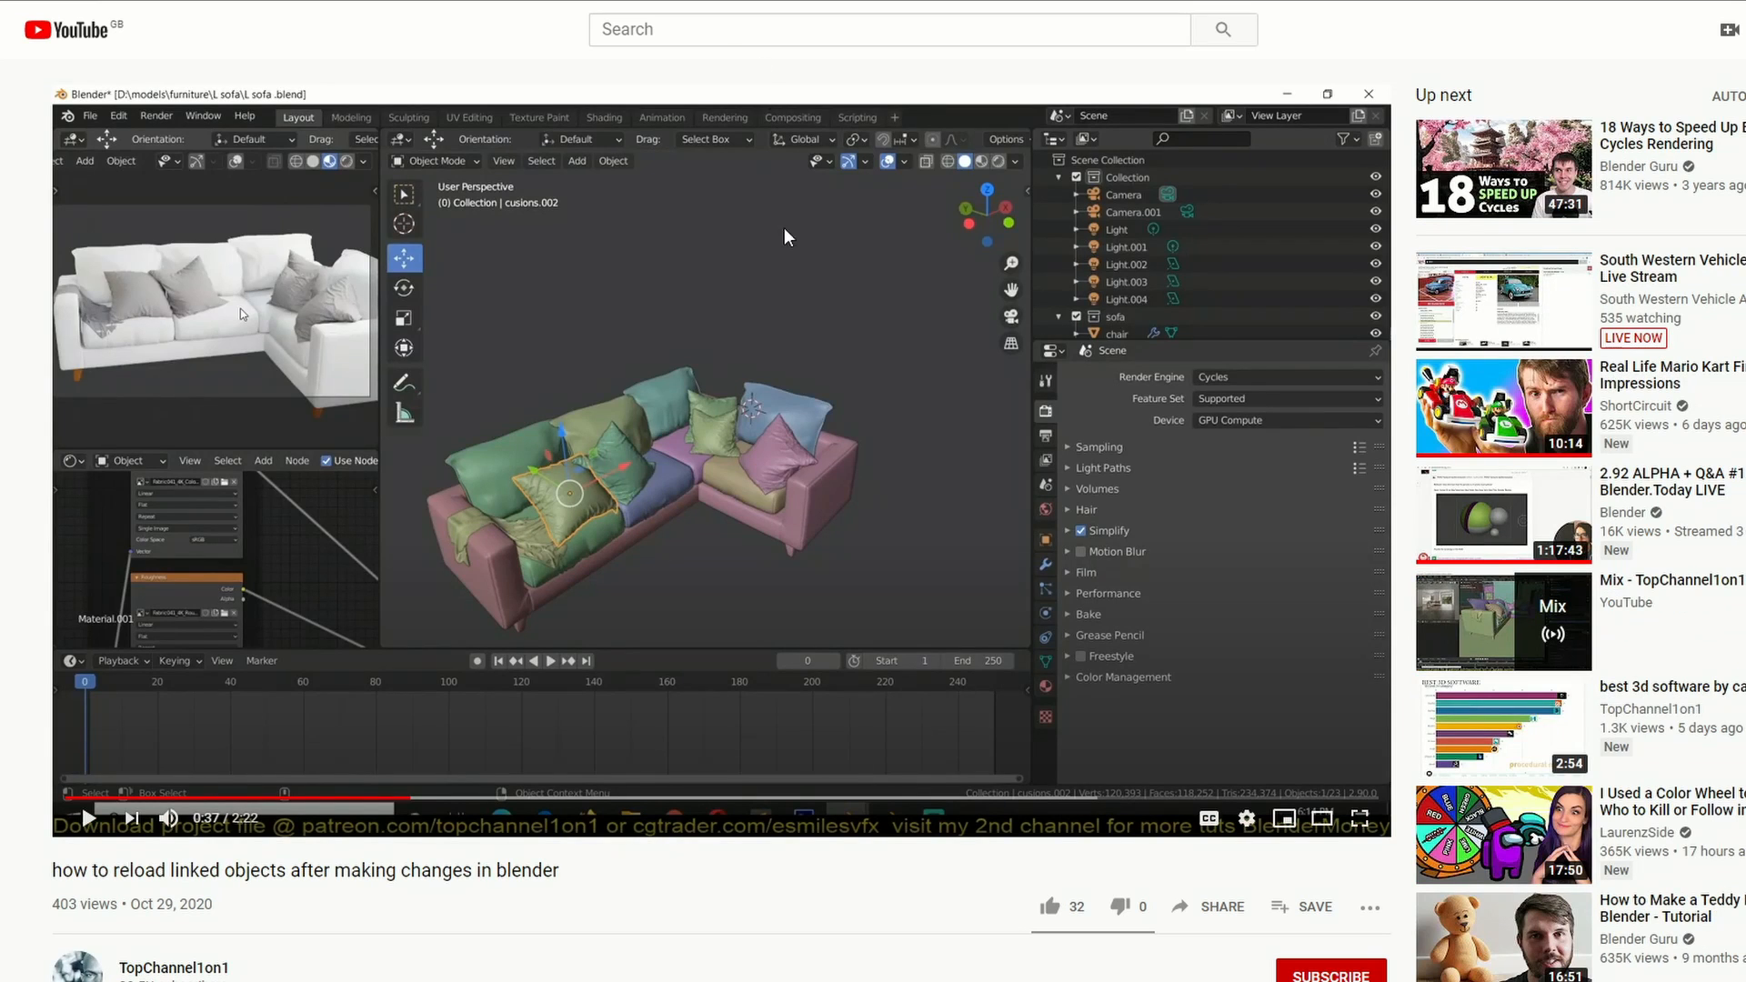
mouse_move(777, 248)
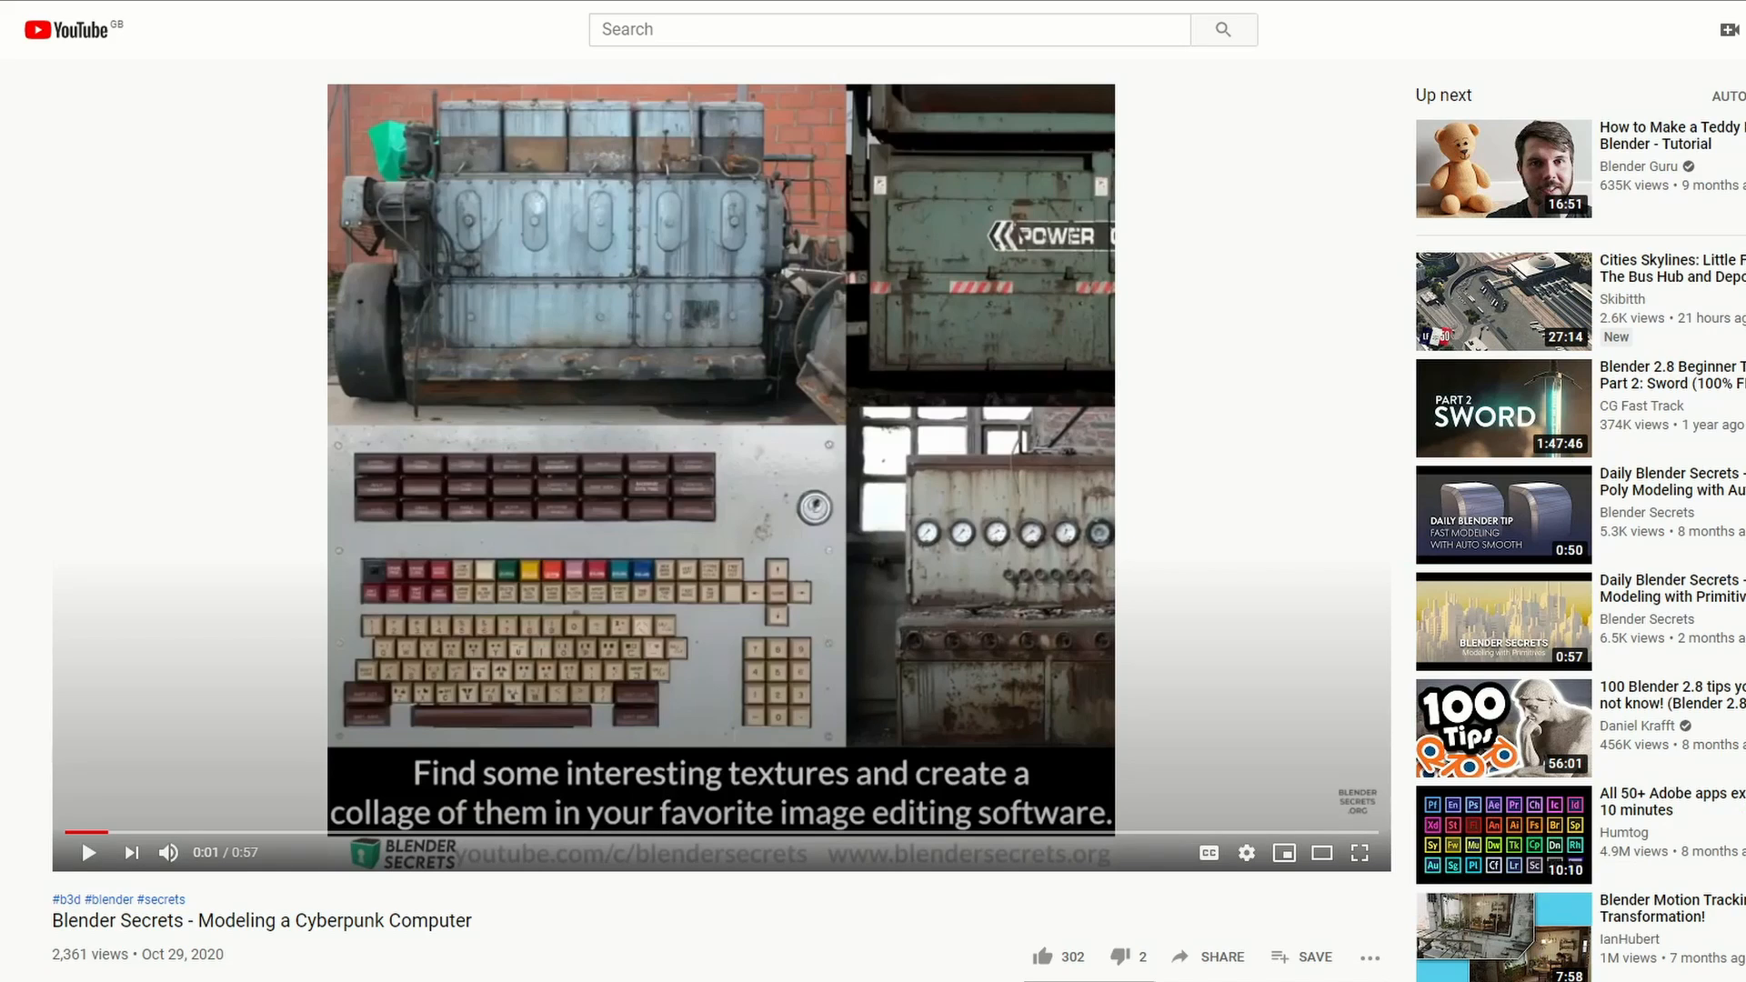
mouse_move(993, 484)
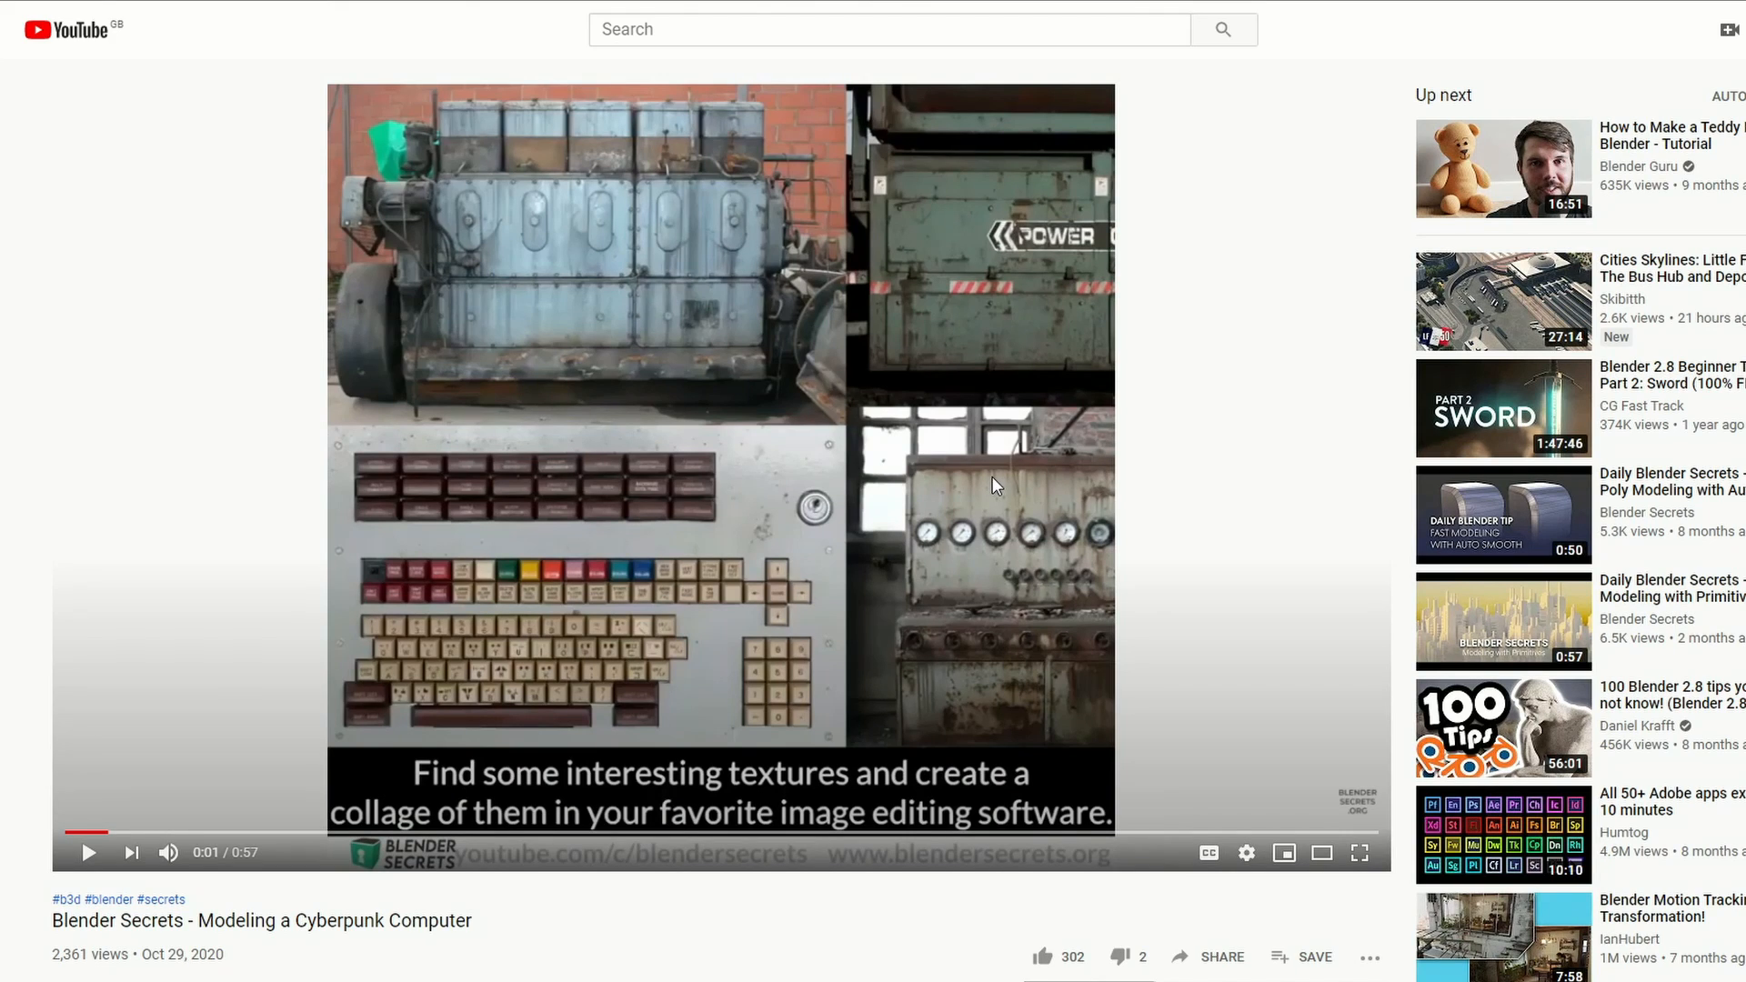
mouse_move(891, 428)
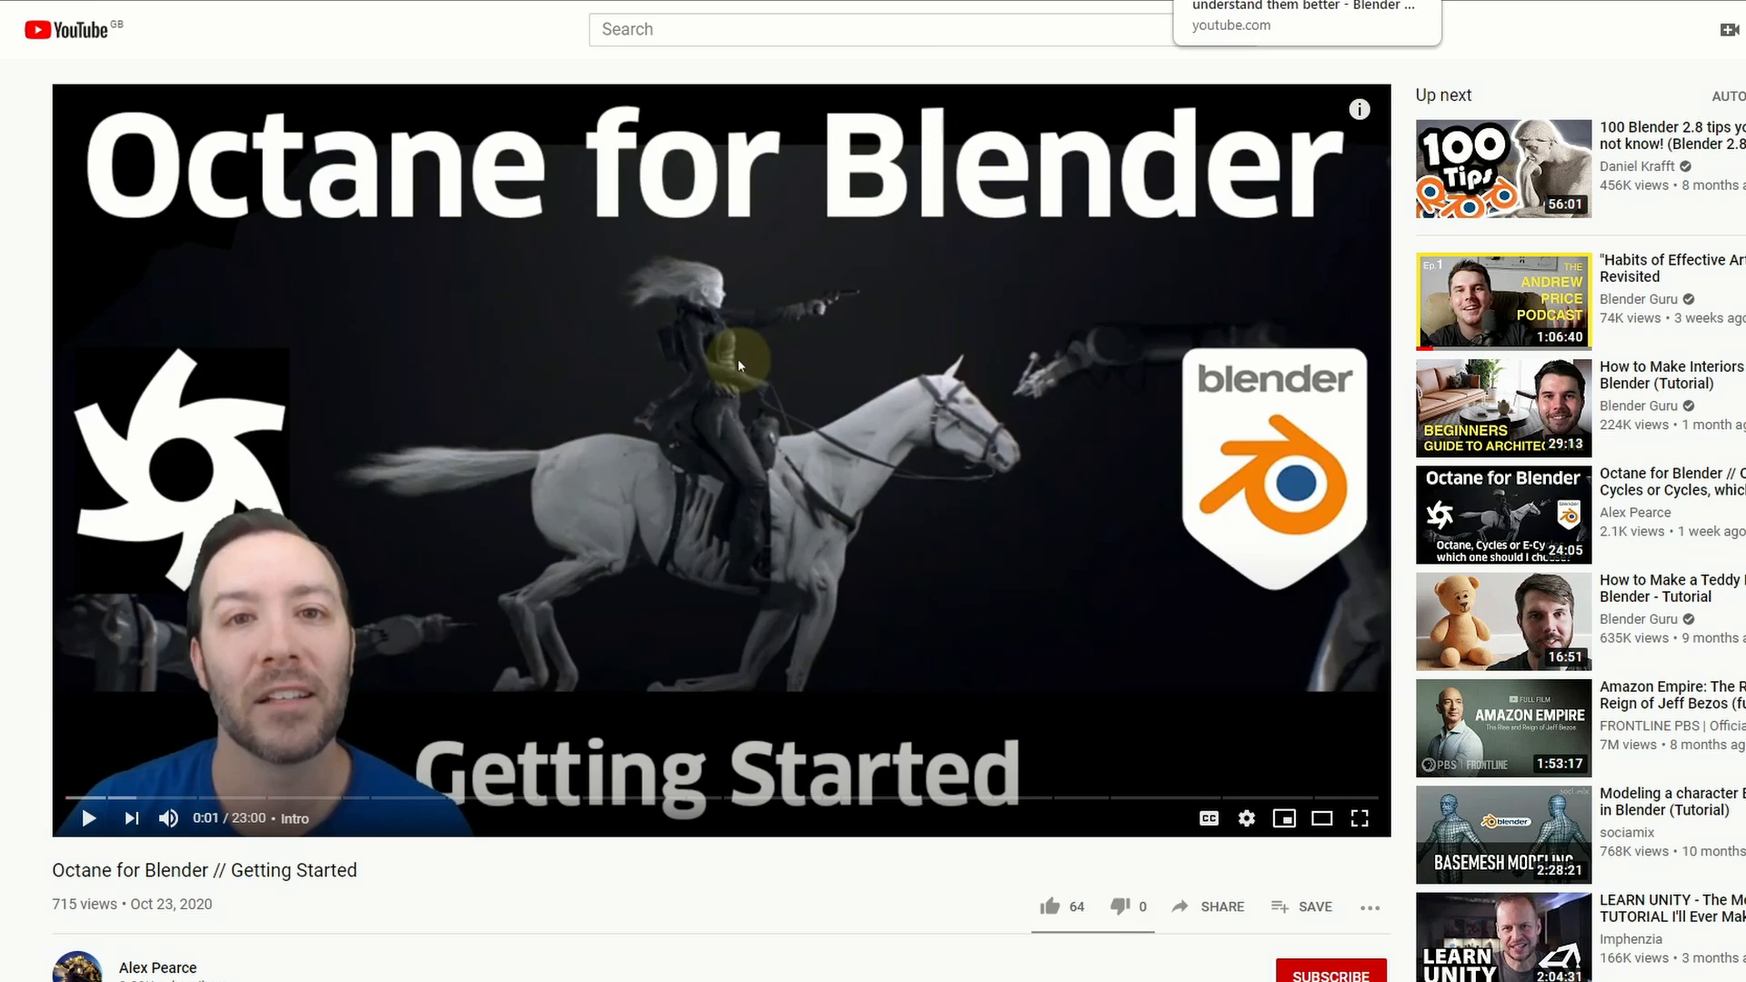
Step: Open the 'Octane for Blender // Getting Started' video's watch page
click(1304, 8)
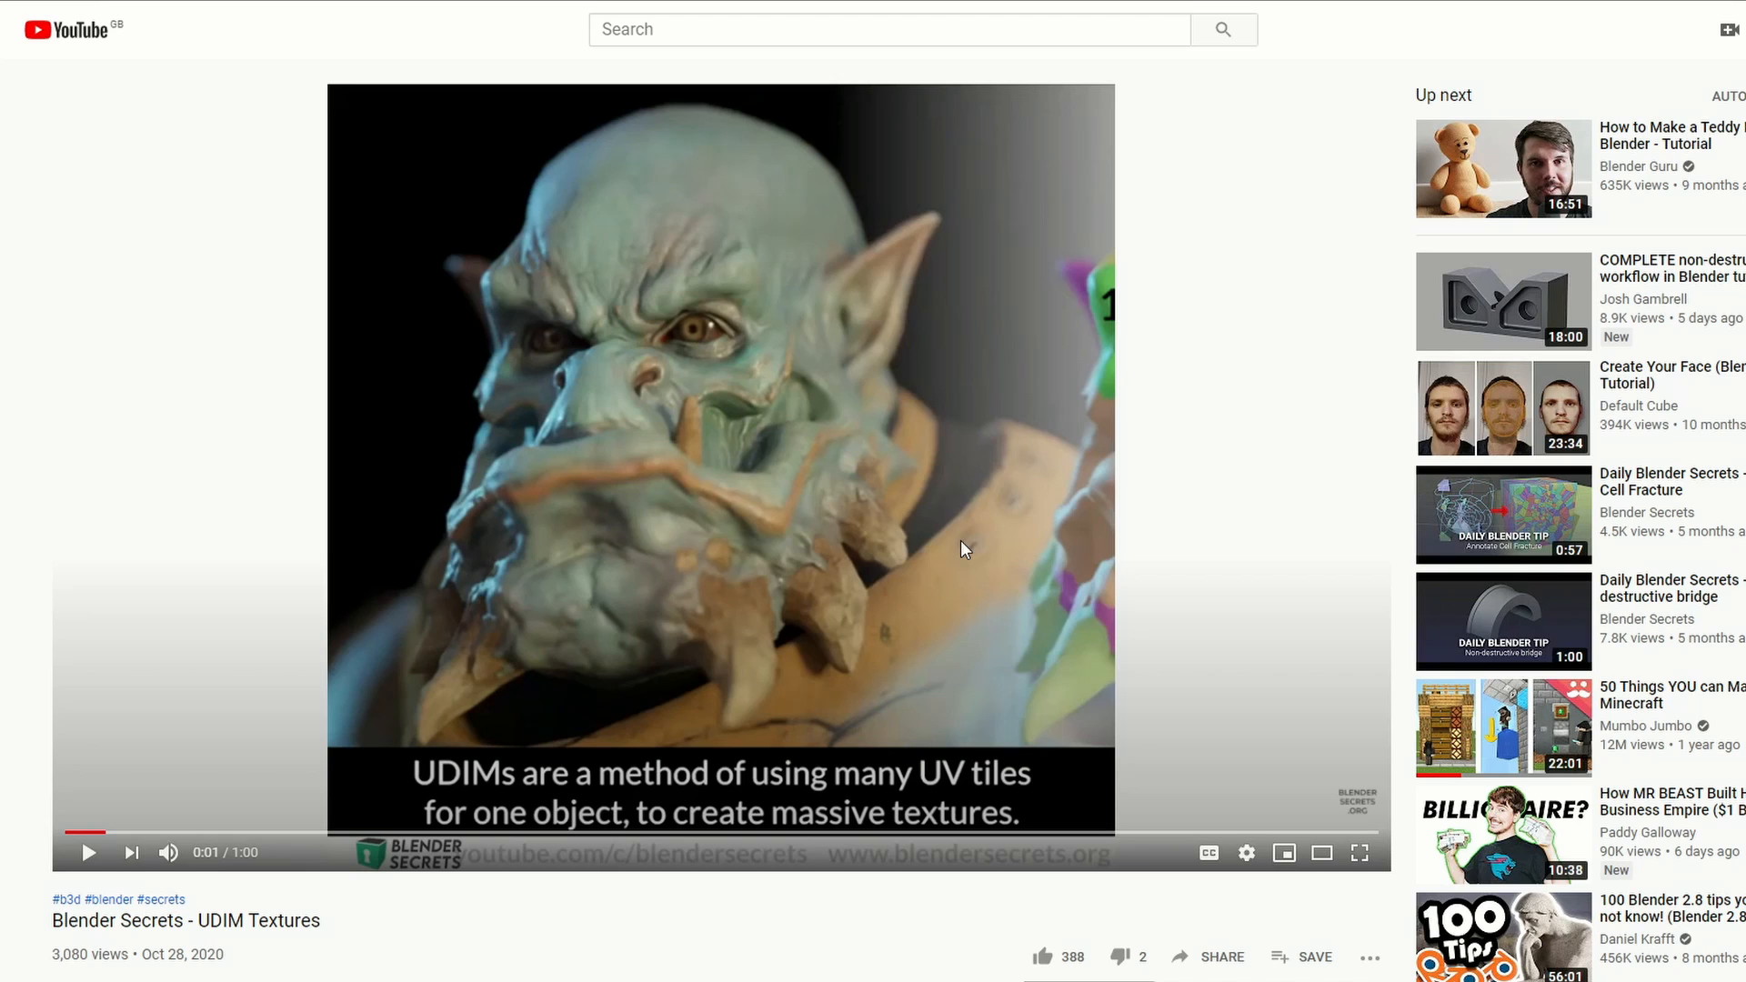
mouse_move(1141, 448)
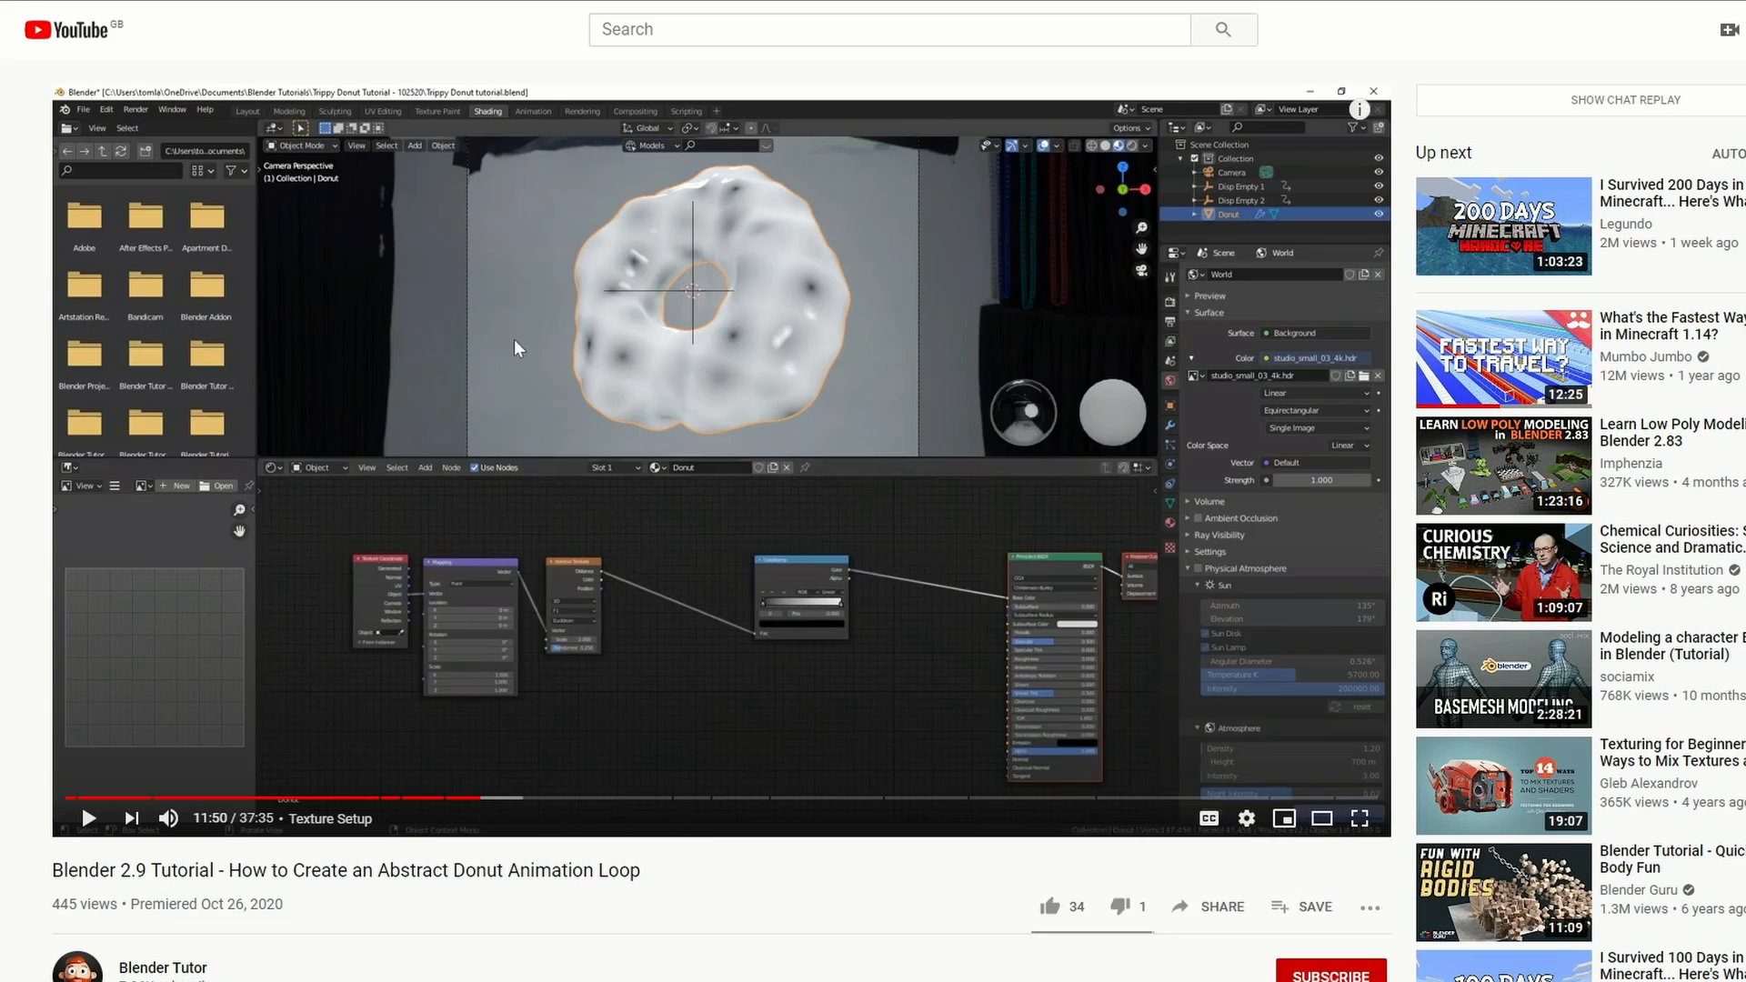
Step: Subscribe to the channel of the Blender 2.9 abstract donut loop tutorial
click(1329, 970)
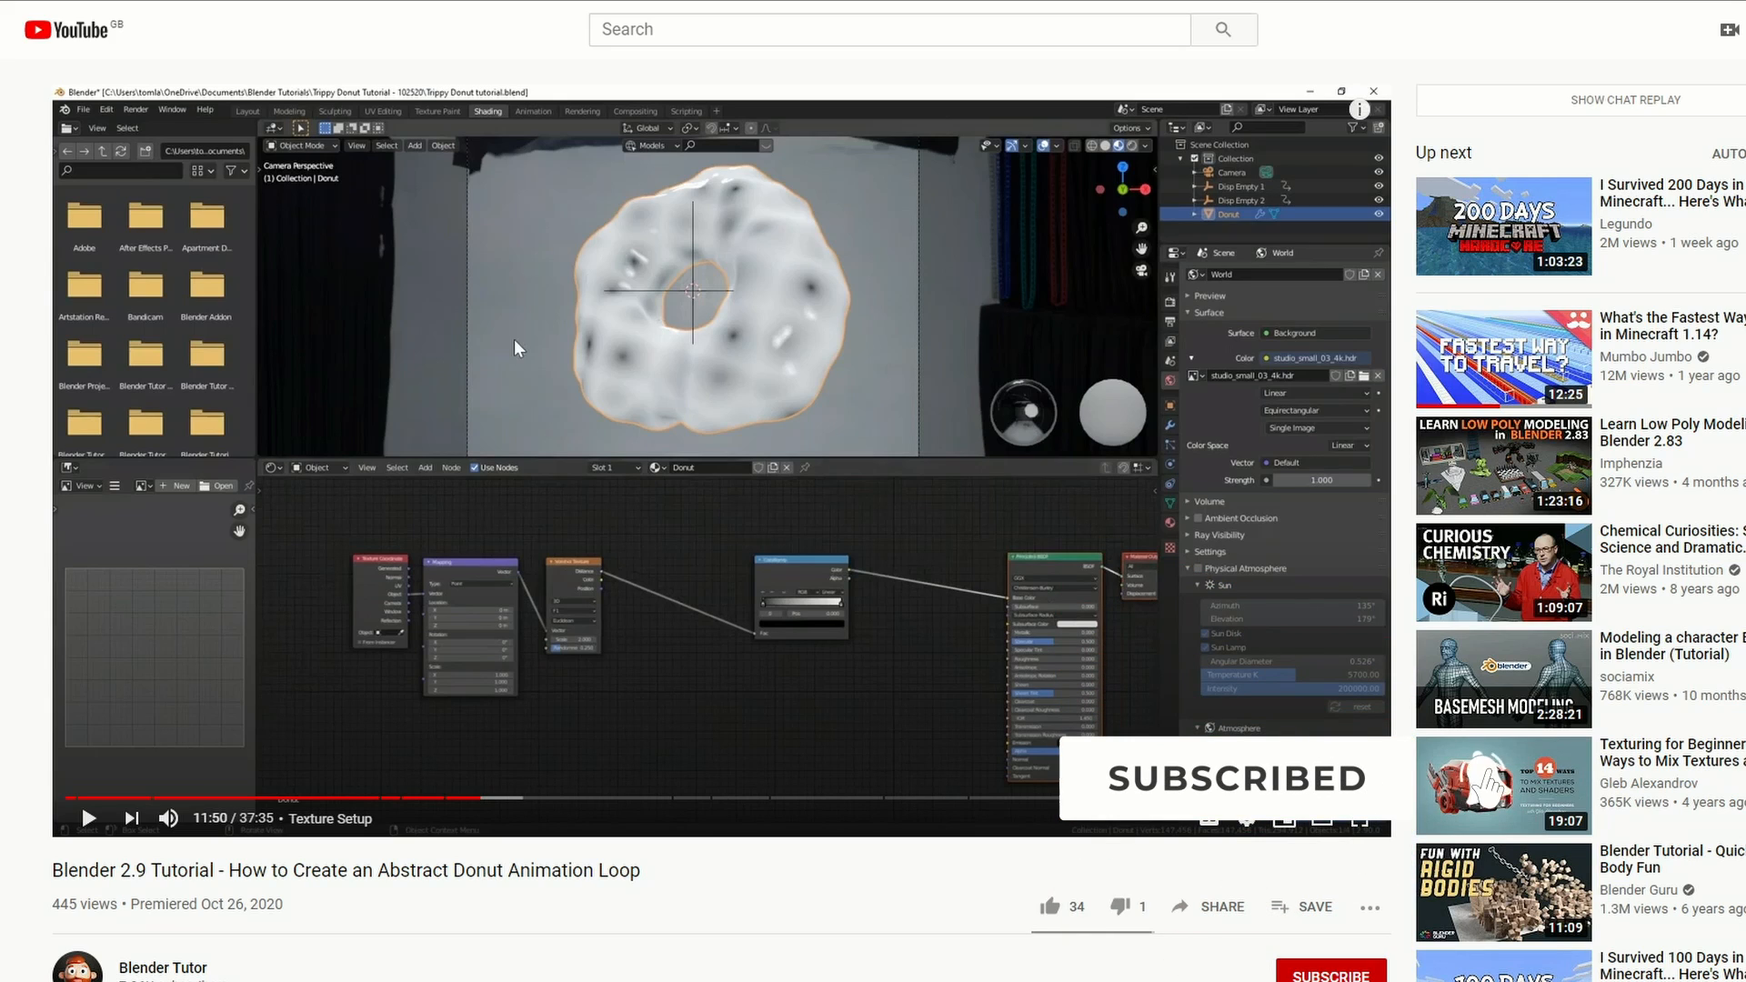